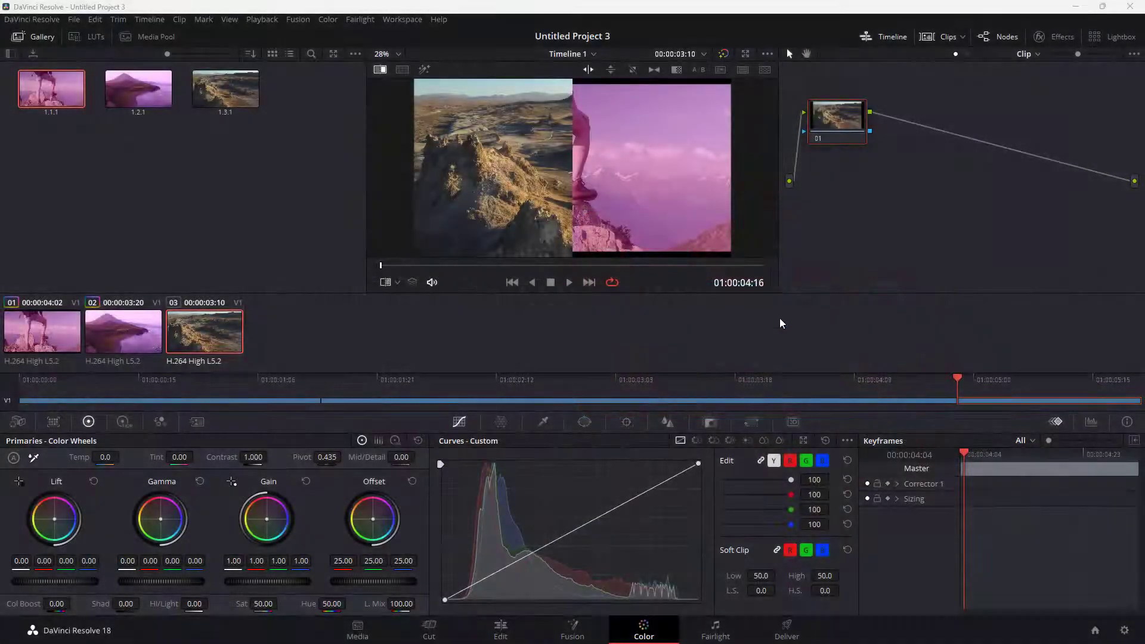
{"action": "mouse_move", "coordinate": [898, 319]}
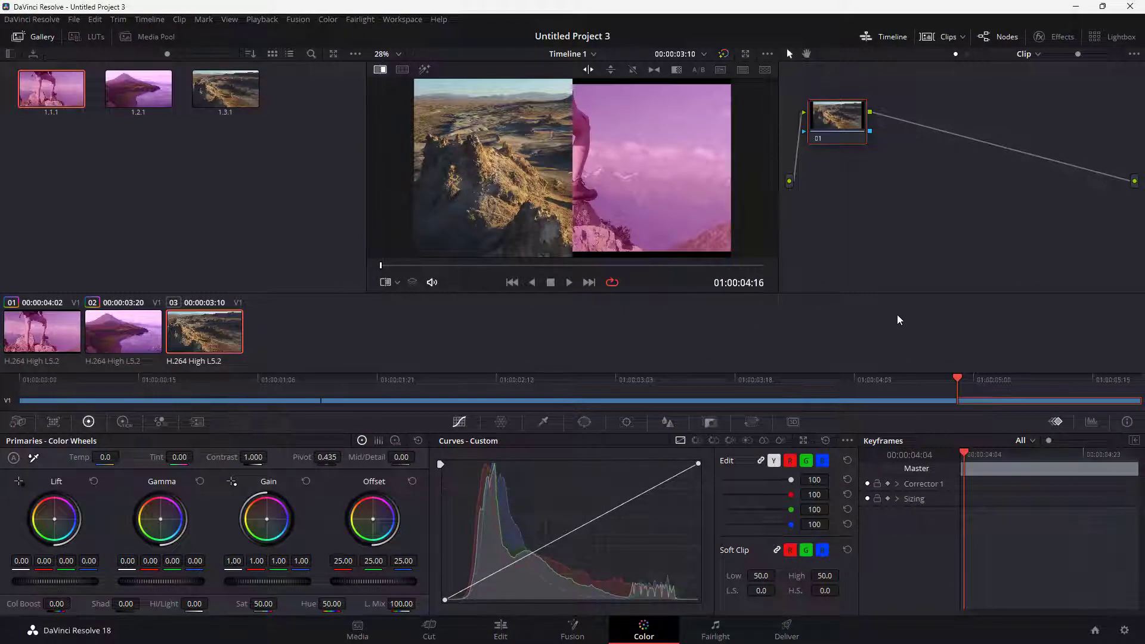
{"action": "mouse_move", "coordinate": [598, 444]}
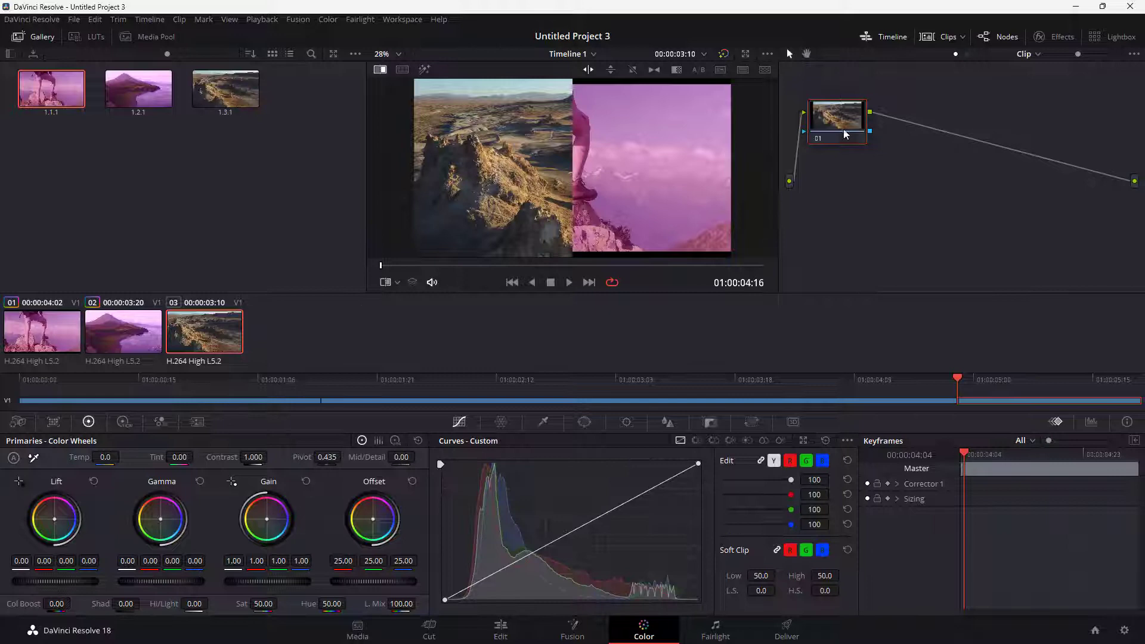
Select gallery still 1.3.1, then the hiker clip, then back to the desert clip.
{"action": "left_click", "coordinate": [225, 89]}
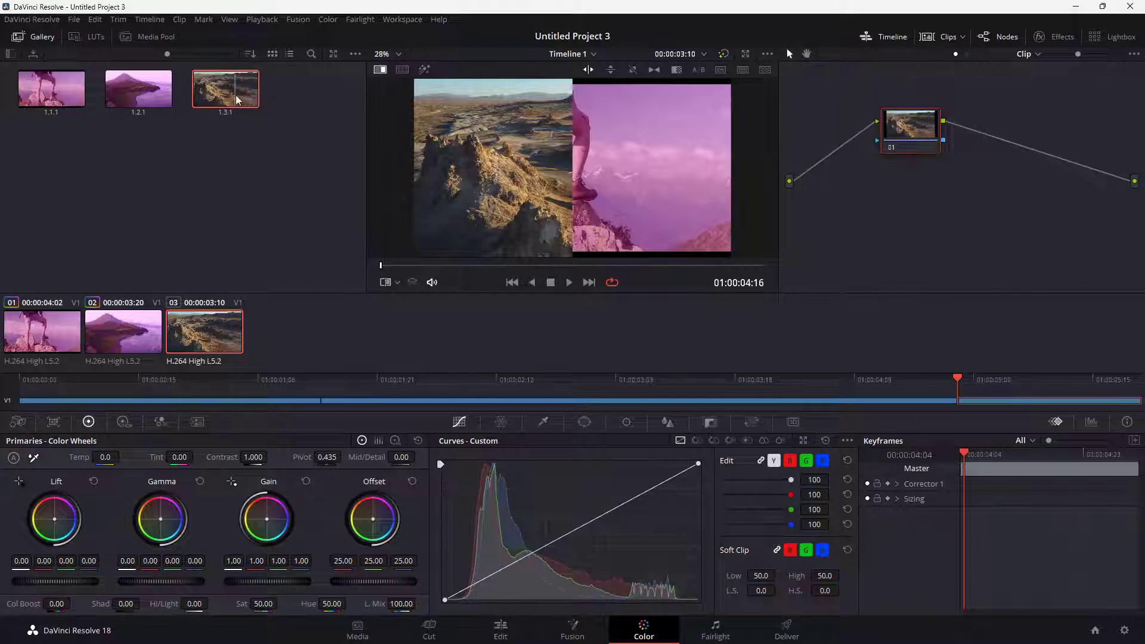
{"action": "left_click", "coordinate": [42, 330]}
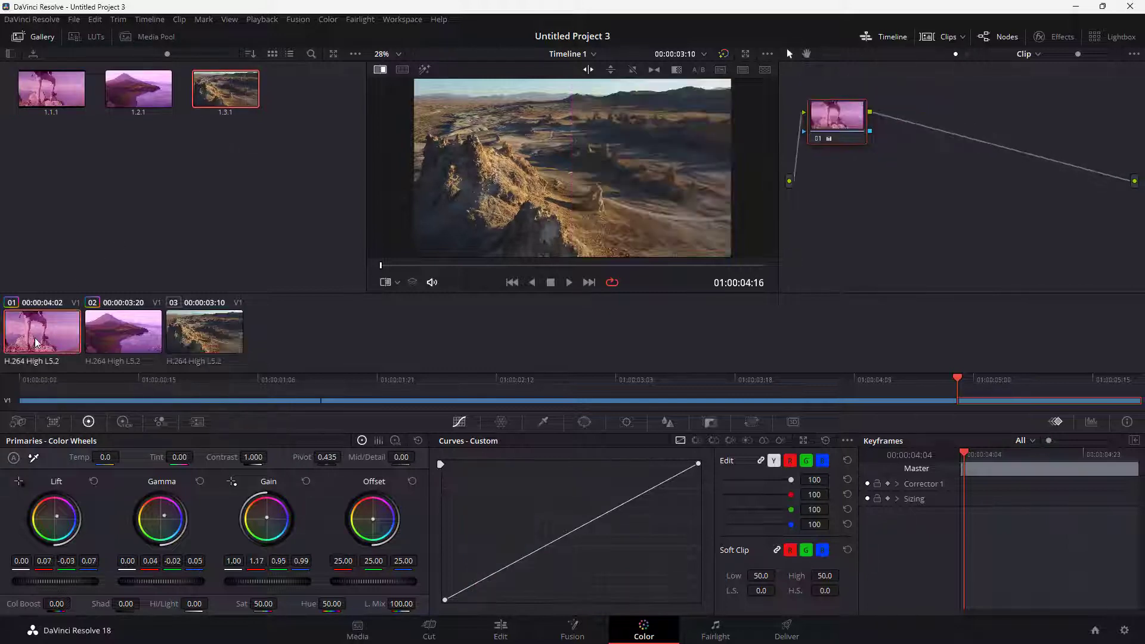
{"action": "left_click", "coordinate": [204, 332]}
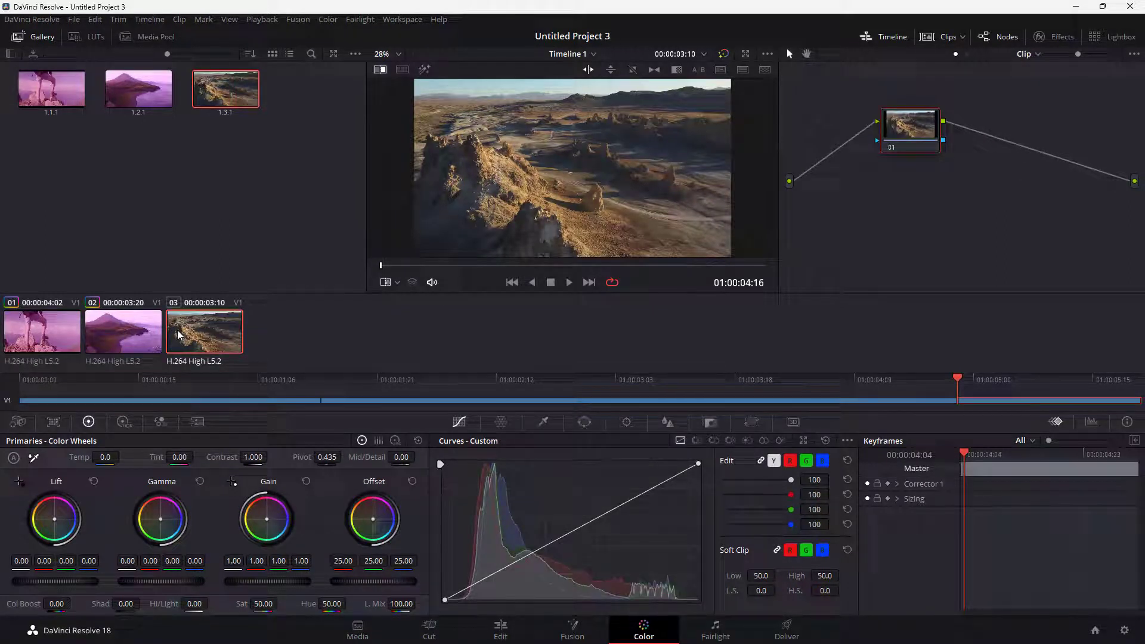
{"action": "mouse_move", "coordinate": [162, 344]}
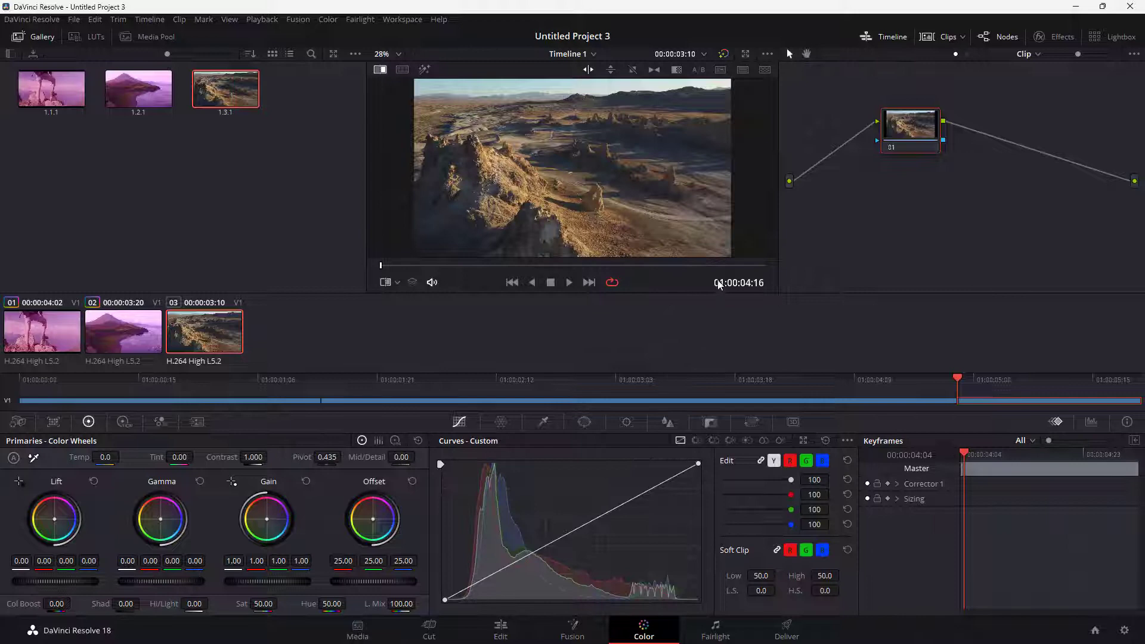
{"action": "mouse_move", "coordinate": [735, 260]}
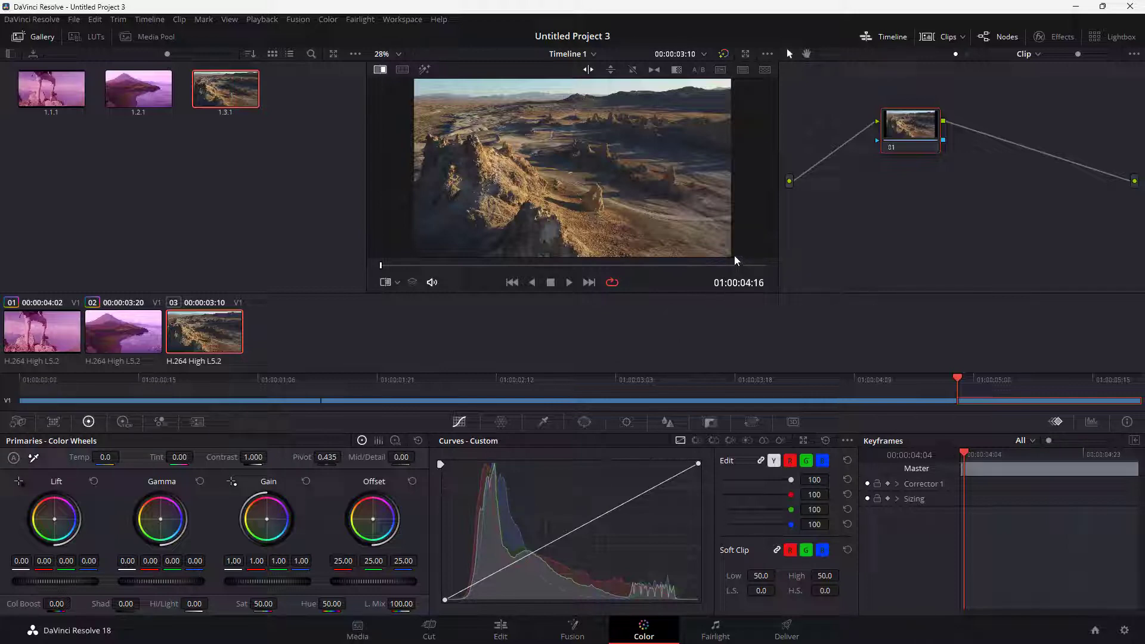
{"action": "mouse_move", "coordinate": [1062, 38]}
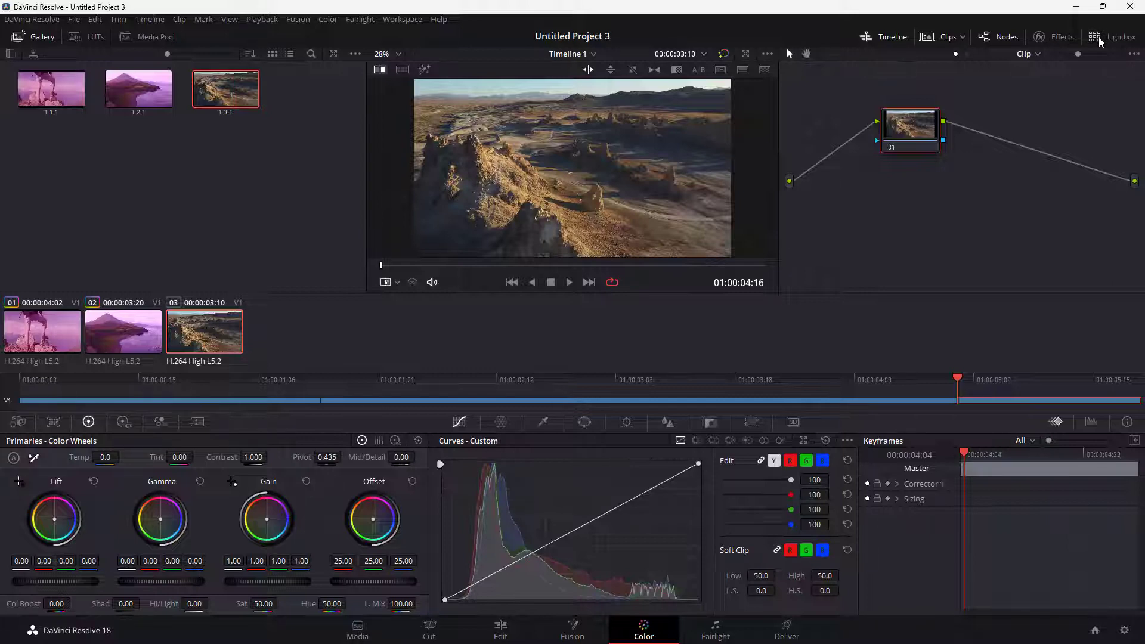
Enter Lightbox view and select the coastal mountain and hiker clip thumbnails.
{"action": "left_click", "coordinate": [1120, 37]}
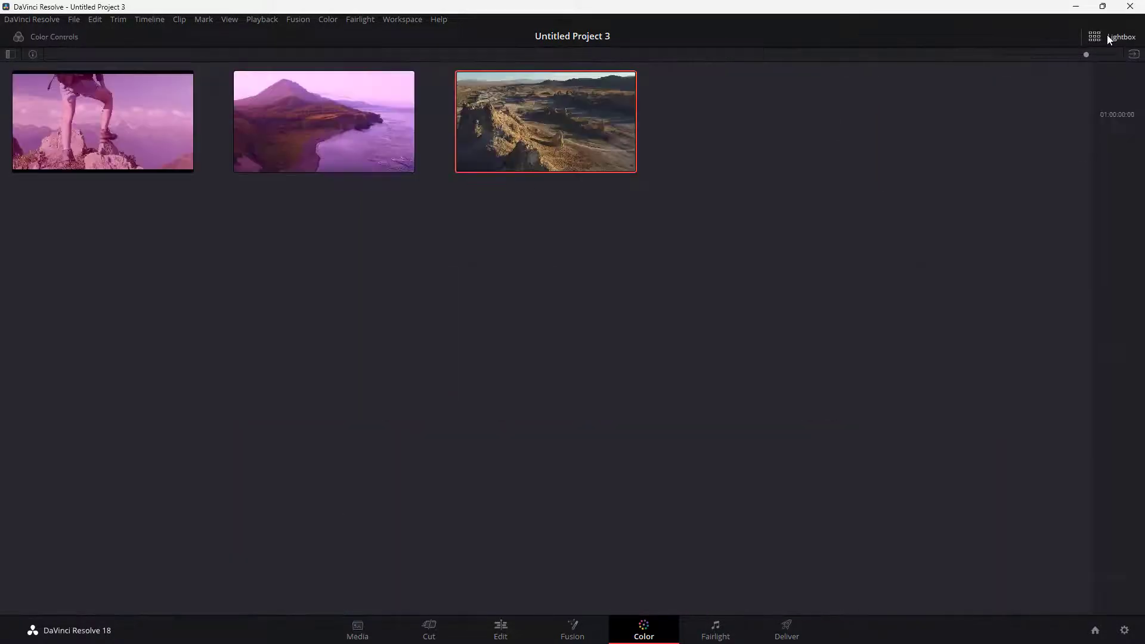
{"action": "mouse_move", "coordinate": [815, 100]}
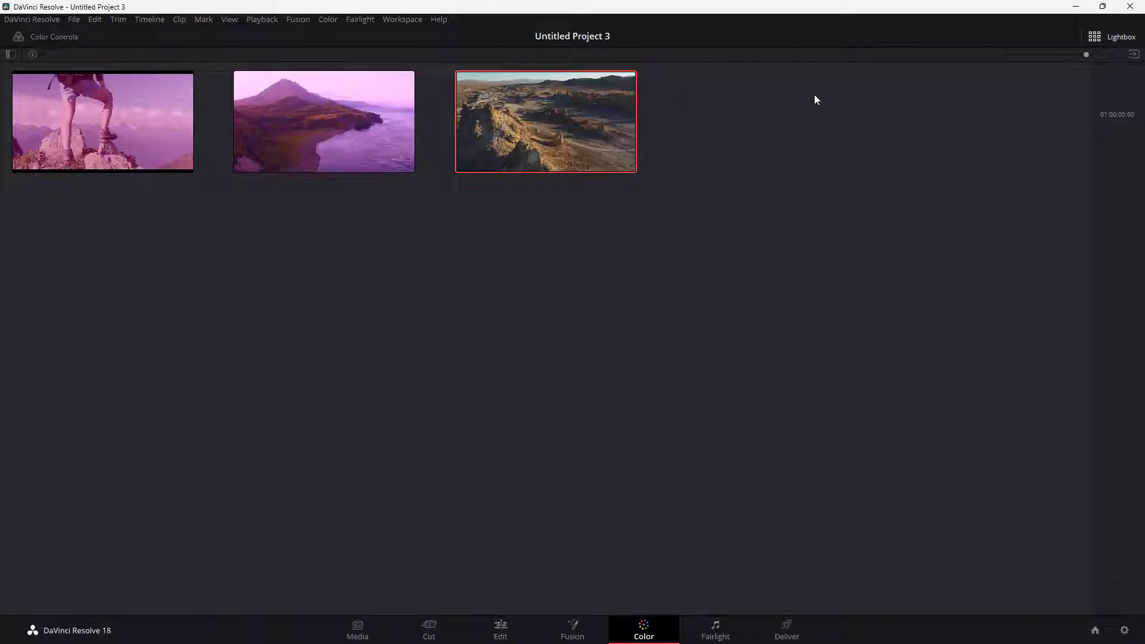
{"action": "left_click", "coordinate": [323, 121]}
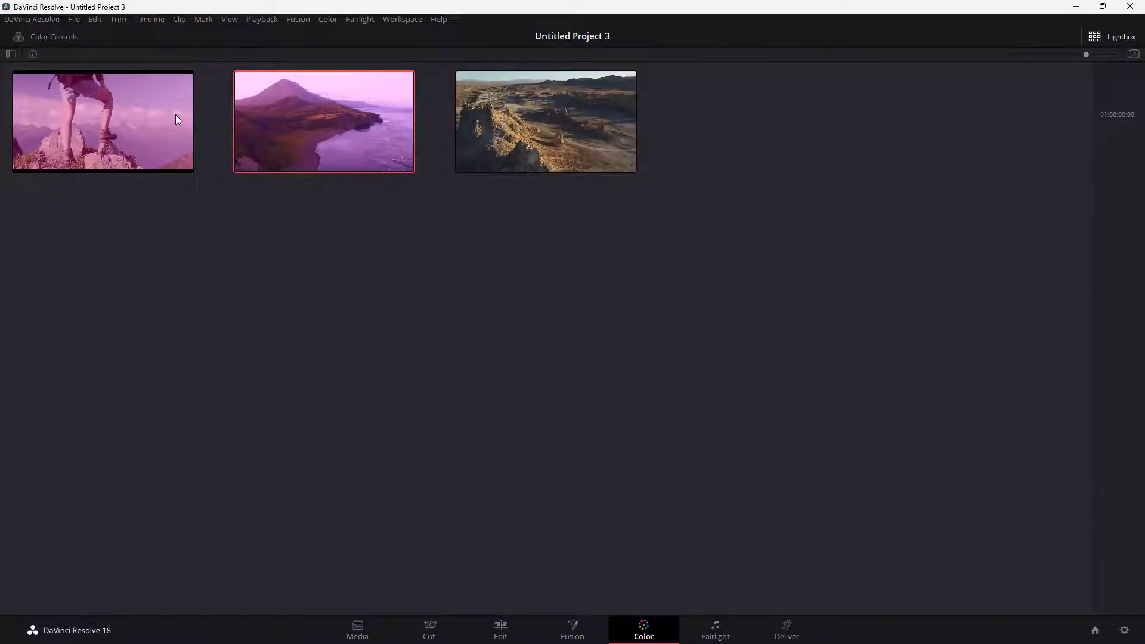
{"action": "left_click", "coordinate": [102, 121]}
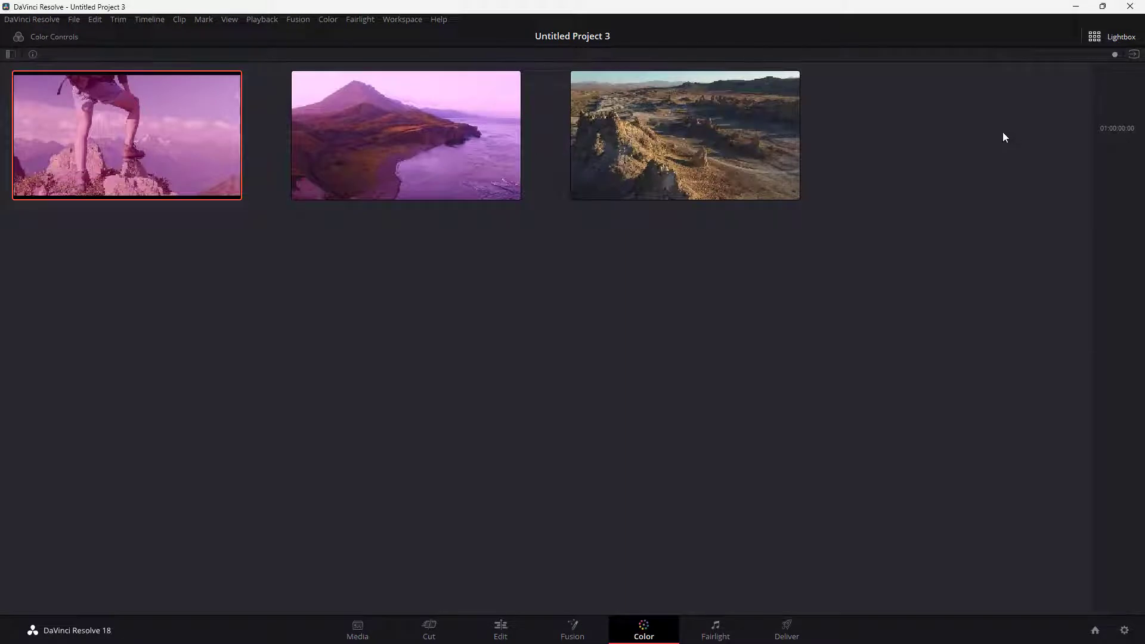
{"action": "mouse_move", "coordinate": [1083, 75]}
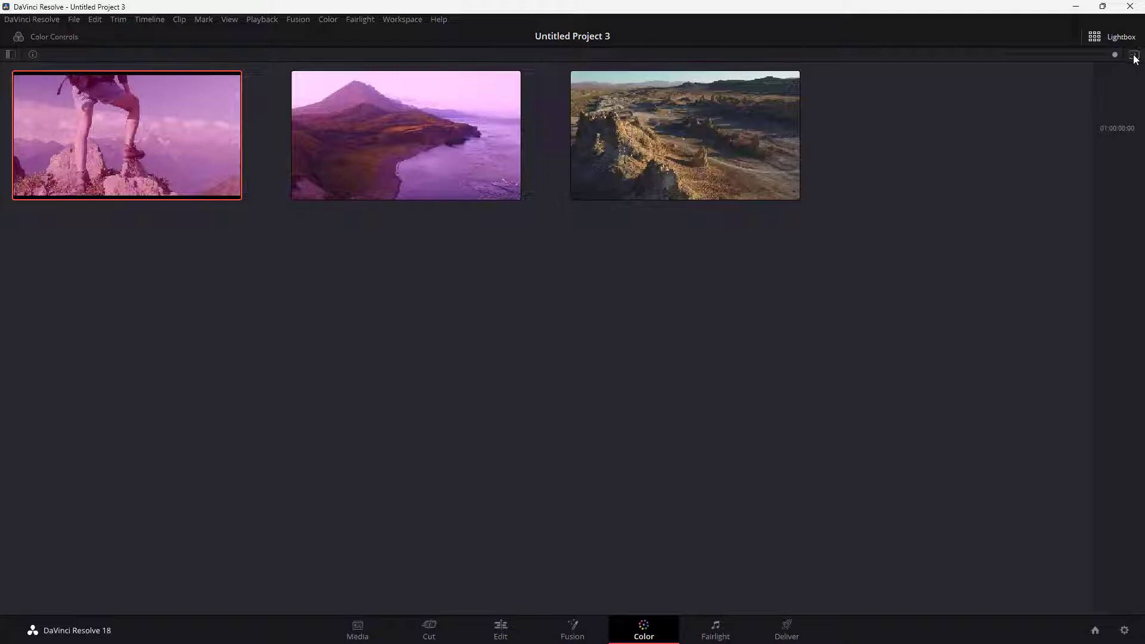
Exit Lightbox view, returning to the normal Color page grading layout.
{"action": "left_click", "coordinate": [1134, 54]}
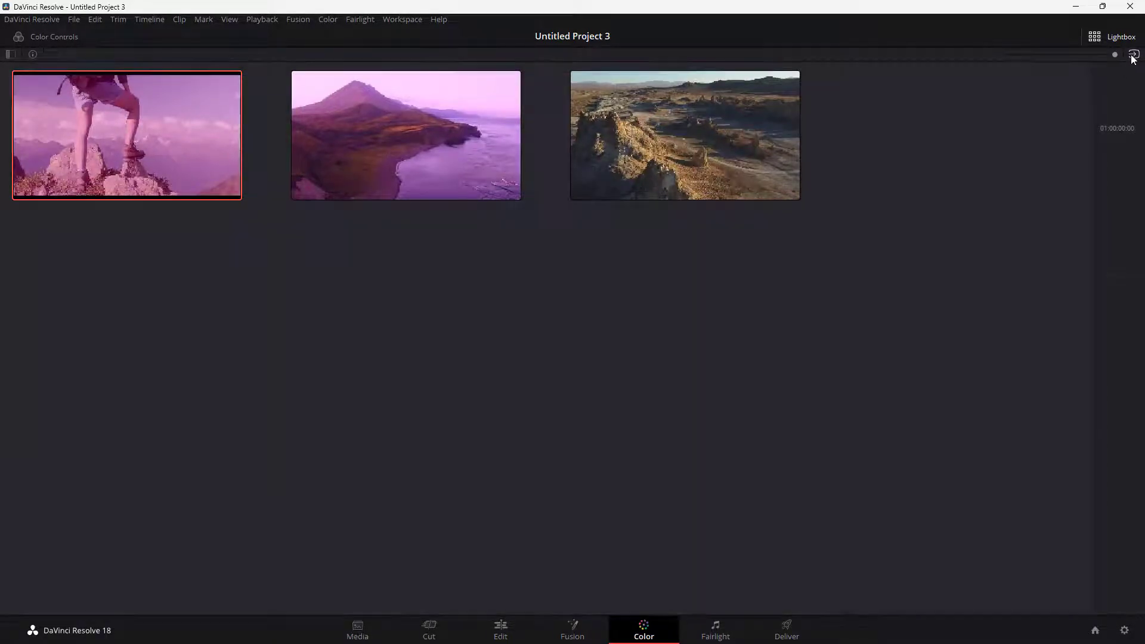
{"action": "mouse_move", "coordinate": [1133, 55]}
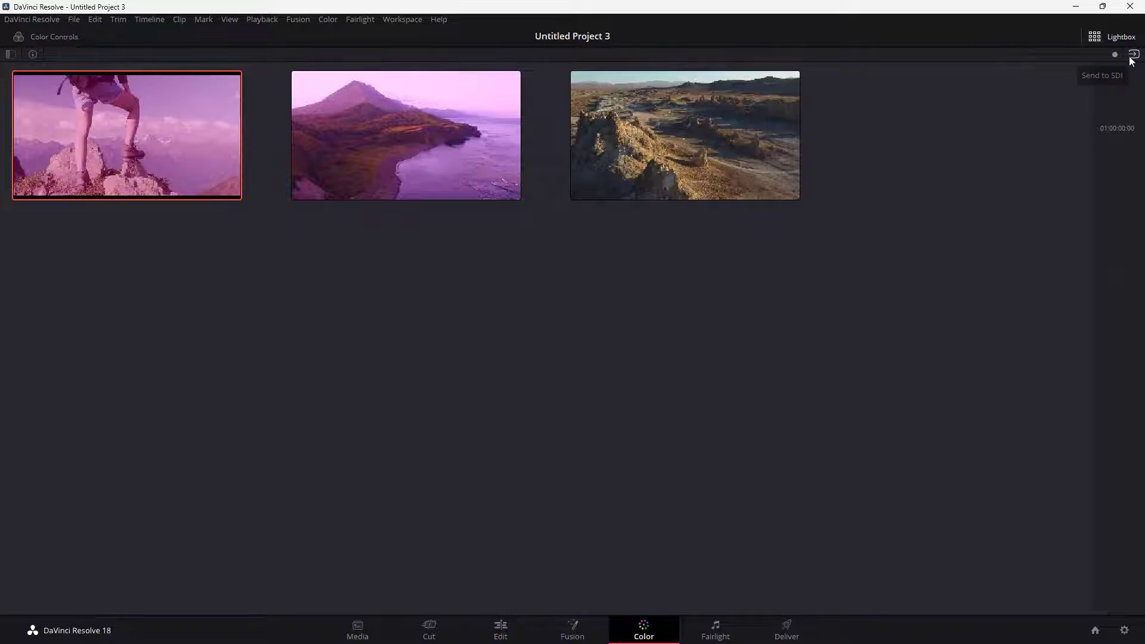
{"action": "mouse_move", "coordinate": [1028, 95]}
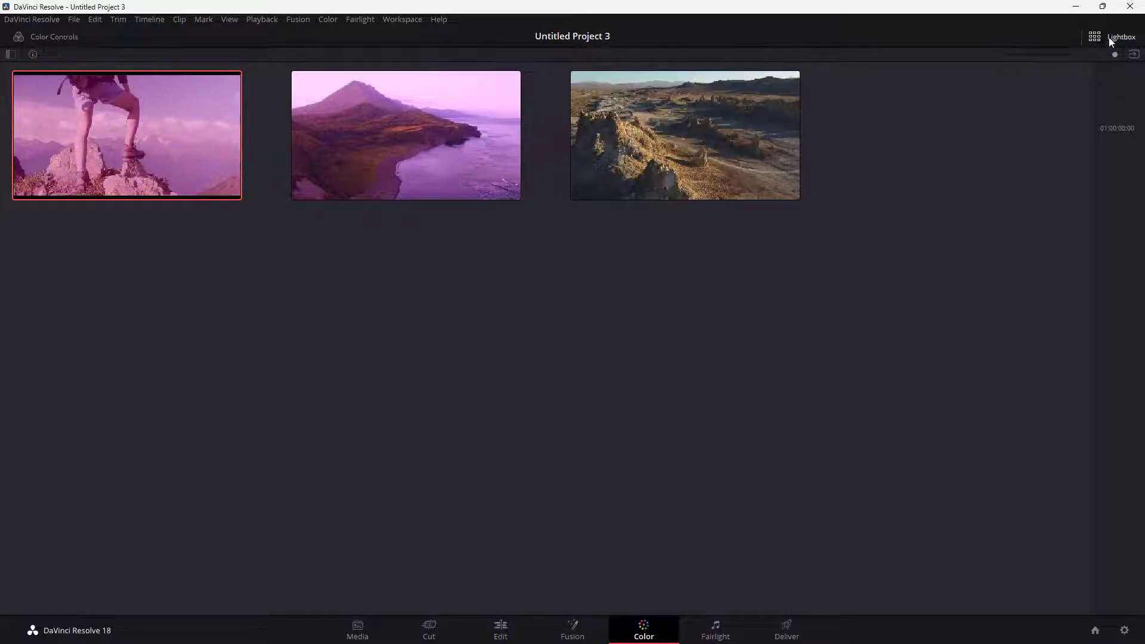
{"action": "left_click", "coordinate": [1121, 36]}
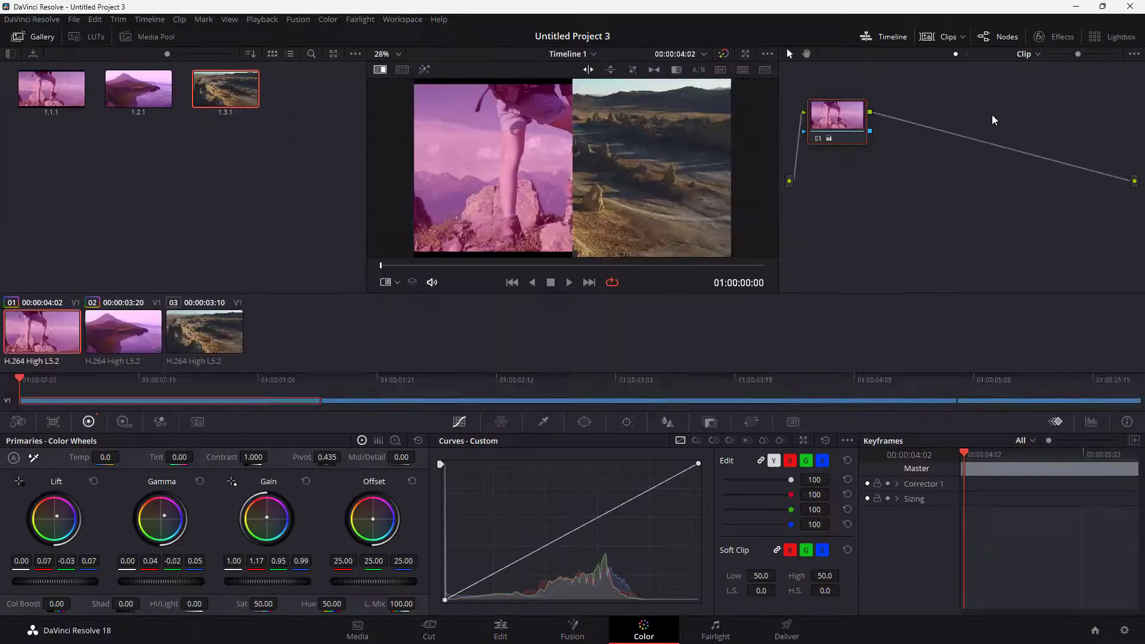